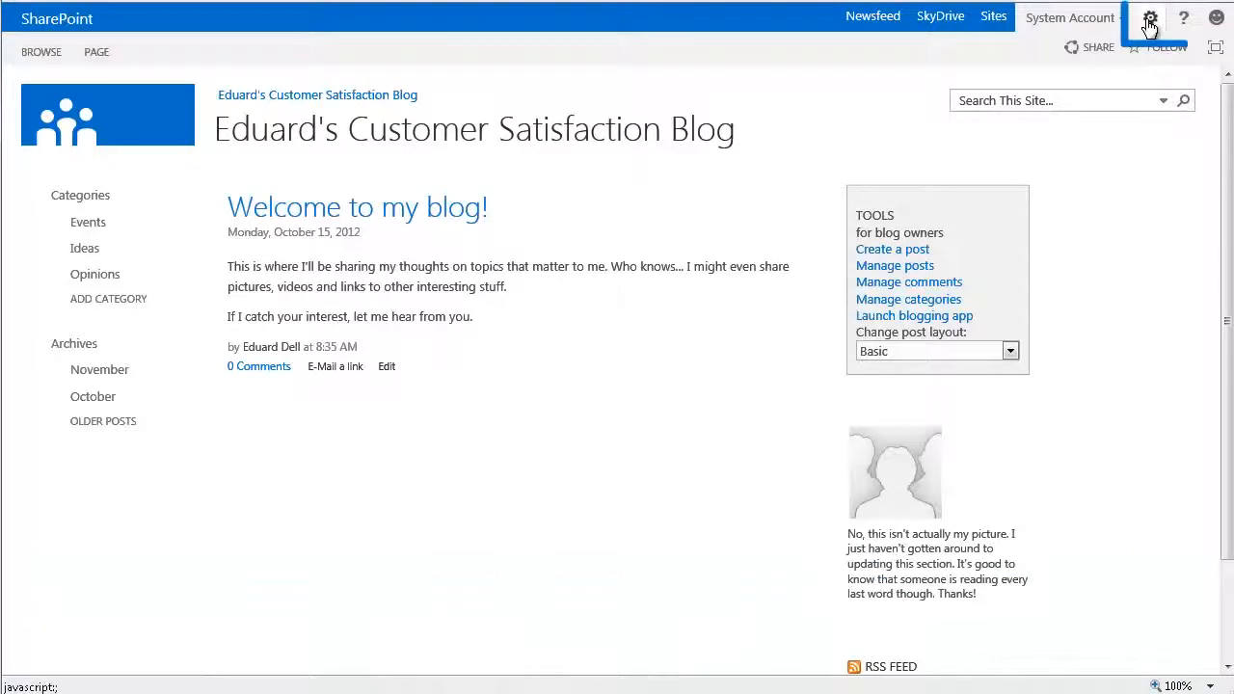
Show the blog's Site Contents via the Settings gear's View Site Contents
left_click(1149, 18)
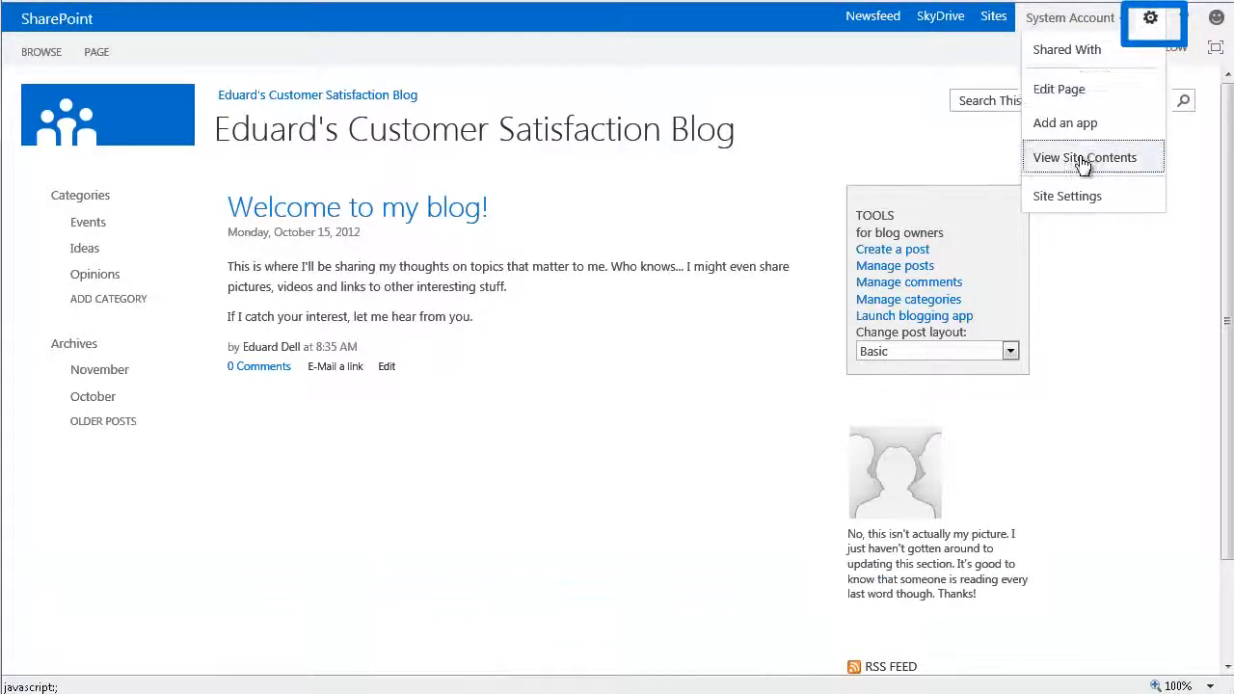
left_click(1083, 158)
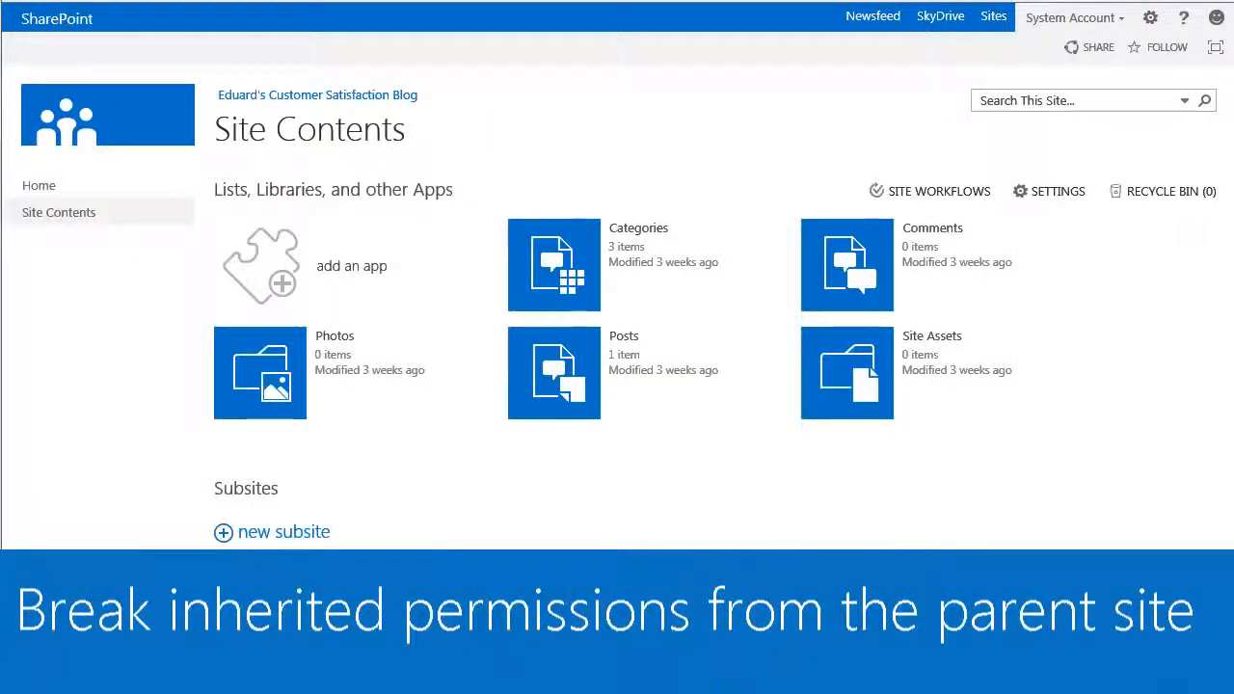
mouse_move(593, 425)
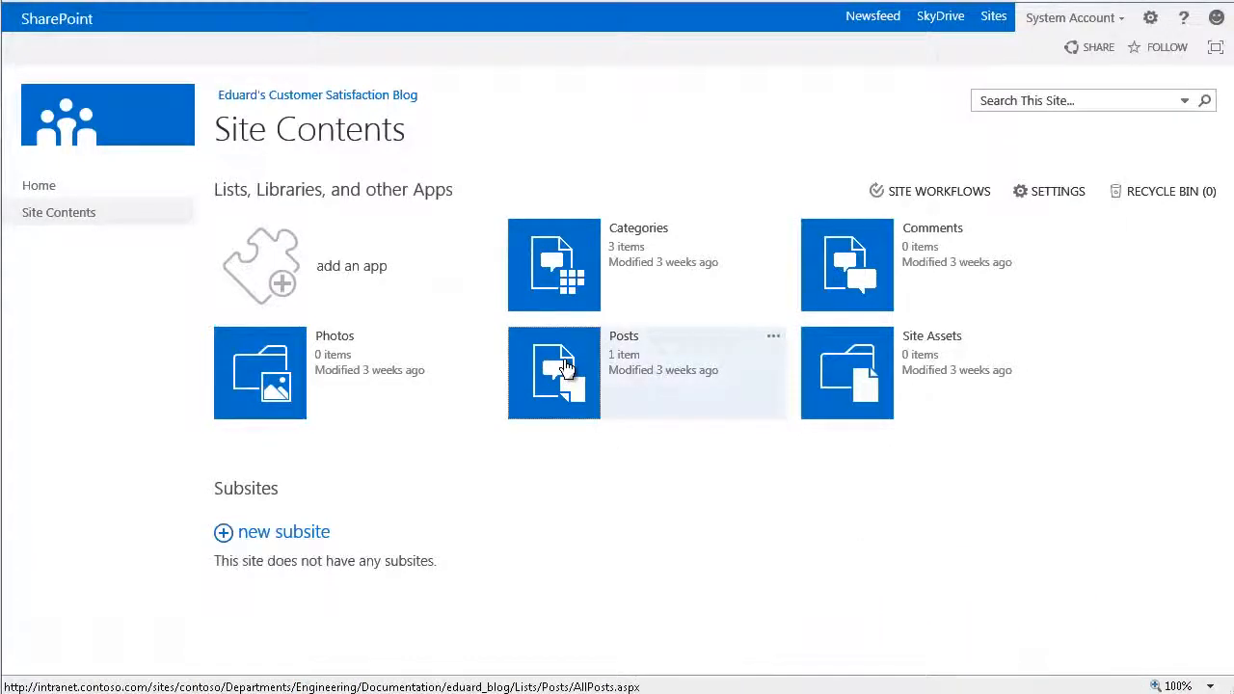
Go into the Posts list and reach its List Settings from the LIST ribbon
left_click(554, 372)
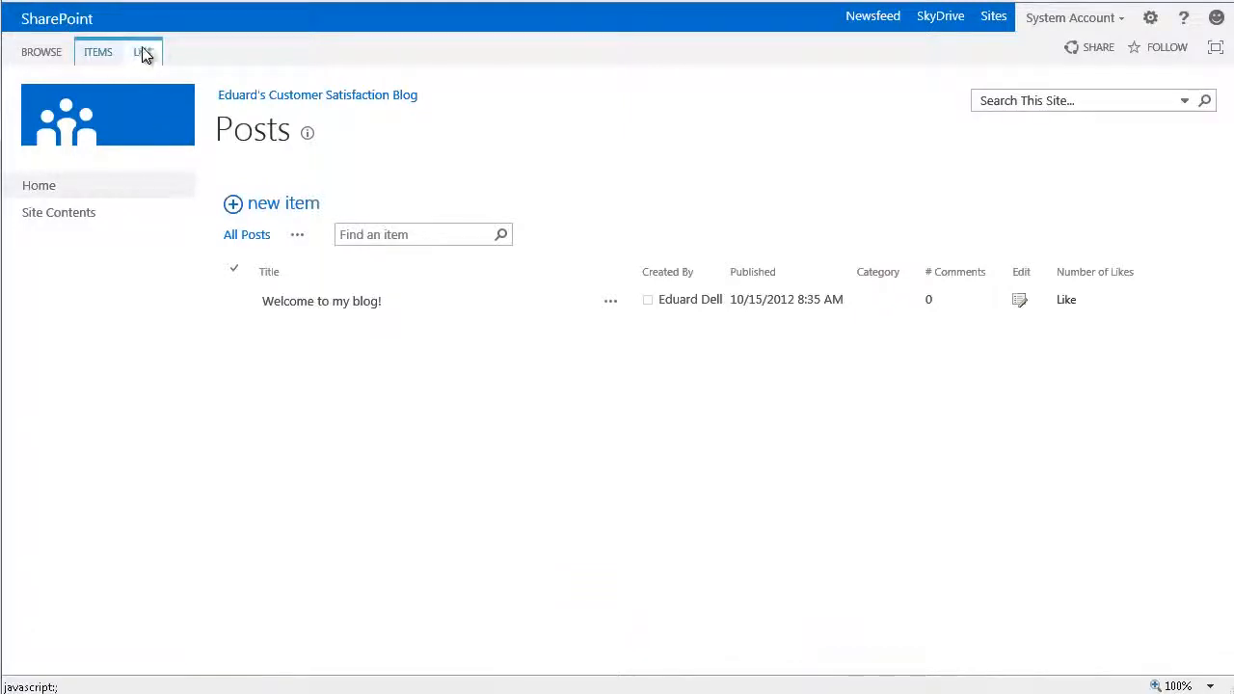
left_click(142, 52)
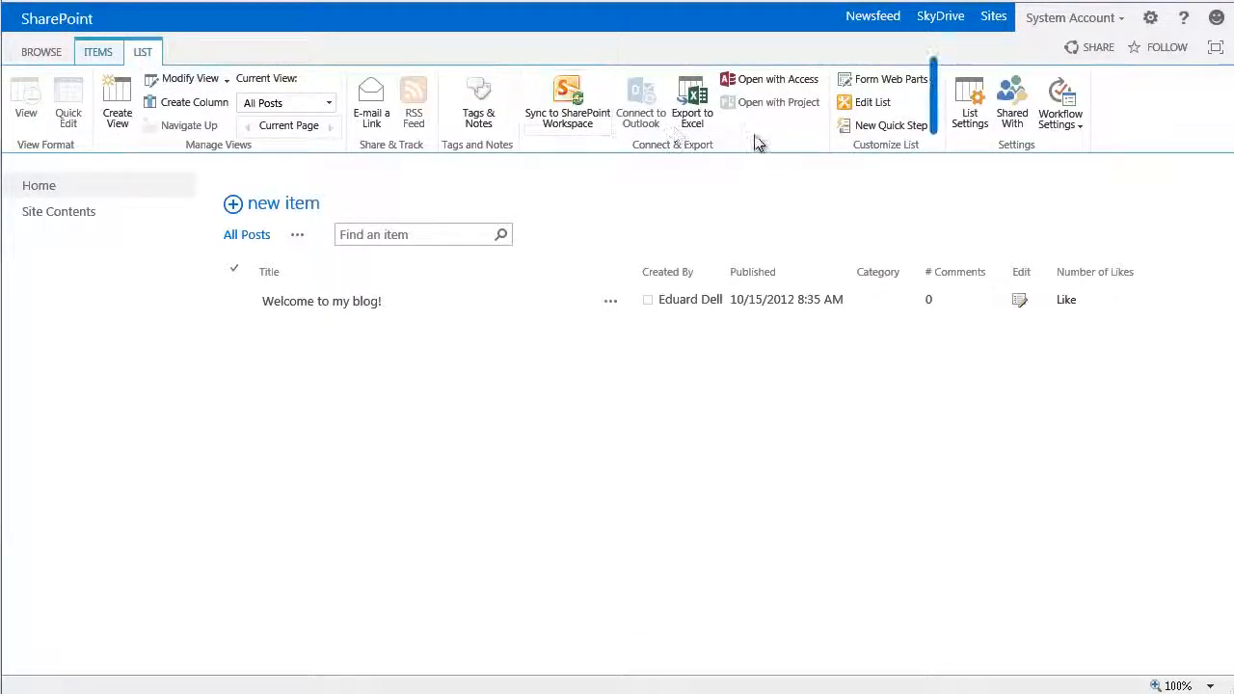
left_click(968, 100)
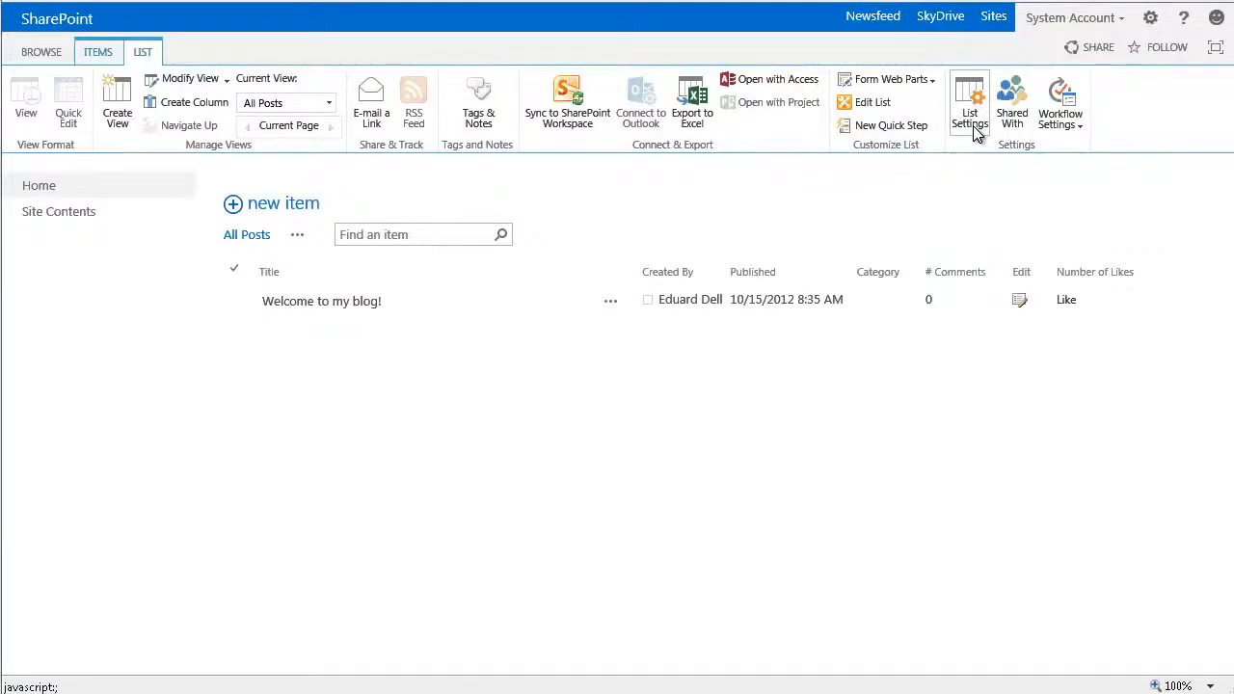
left_click(968, 101)
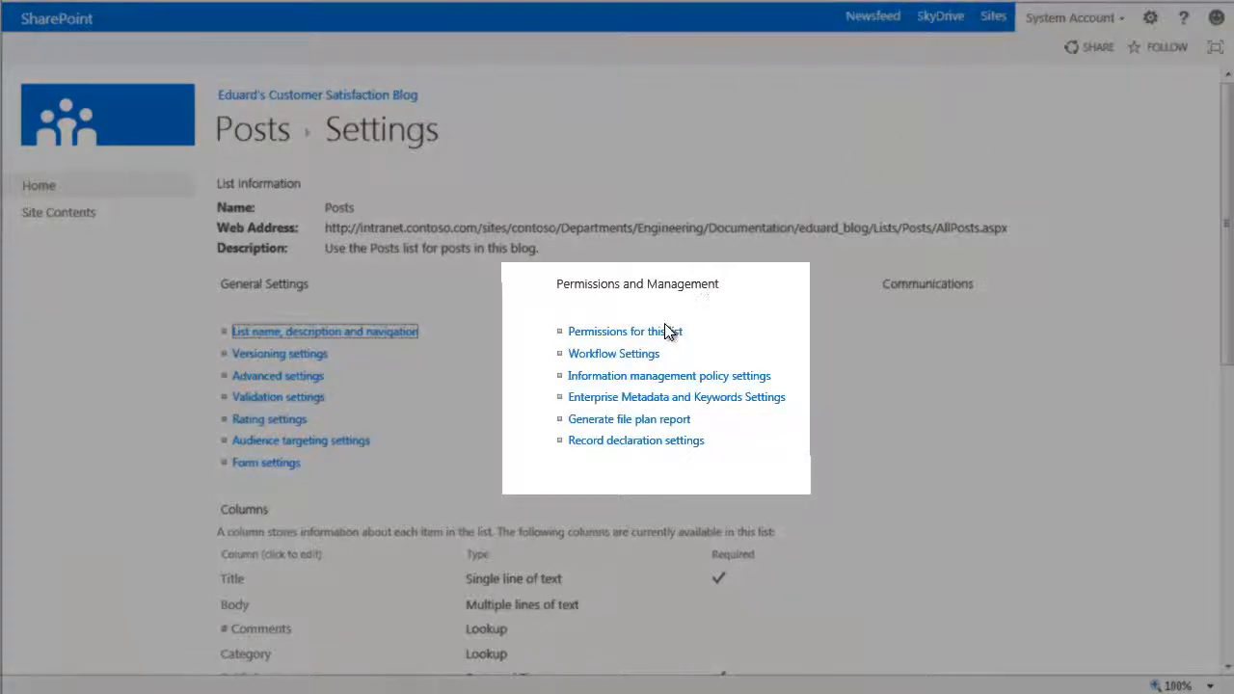
Stop the Posts list inheriting permissions from the blog site and confirm unique permissions
left_click(624, 331)
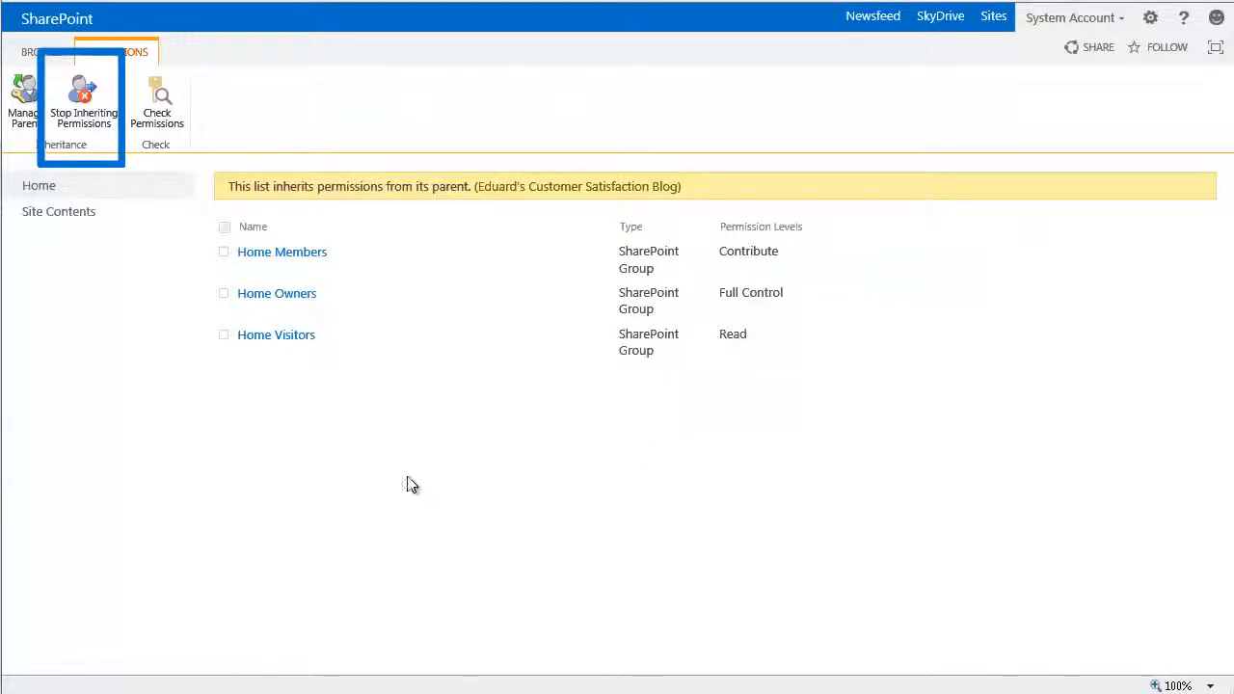
mouse_move(84, 100)
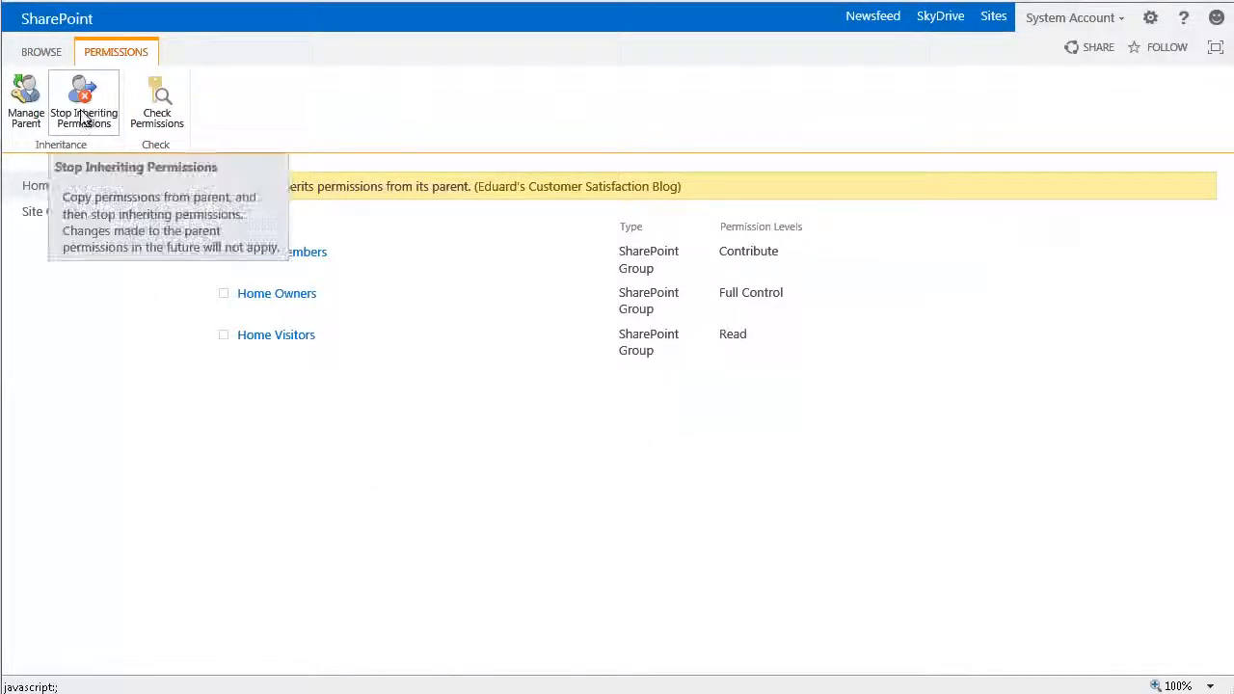
left_click(83, 100)
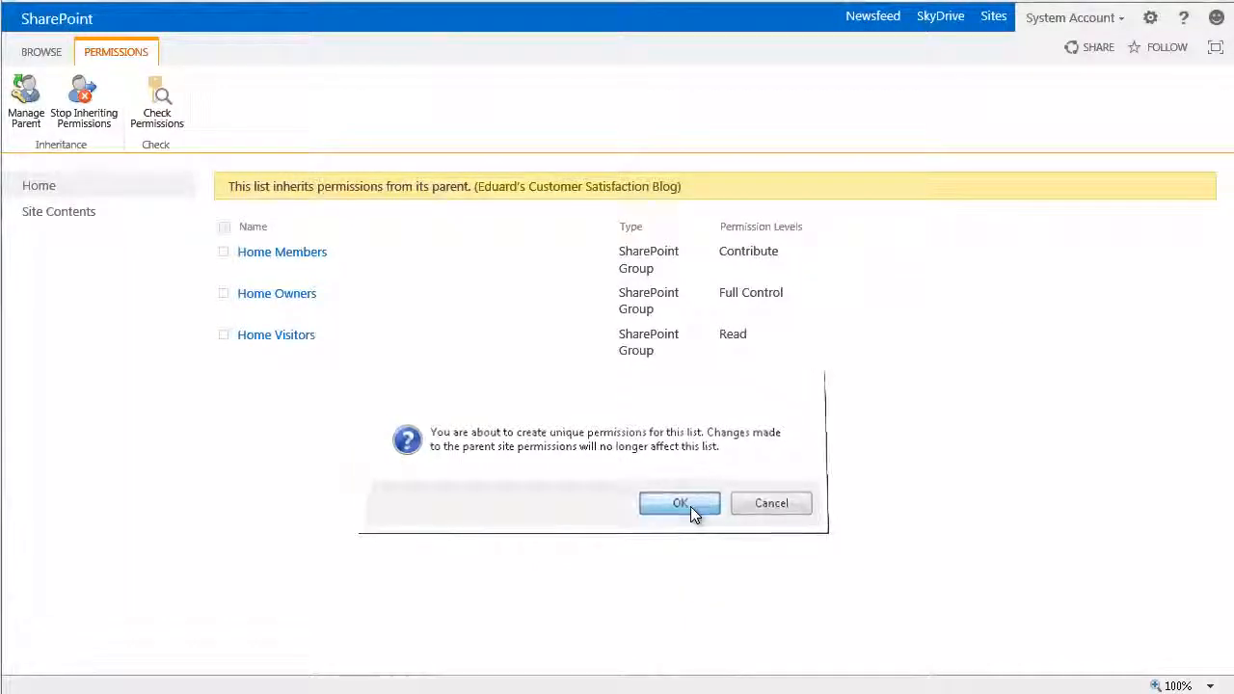
left_click(678, 502)
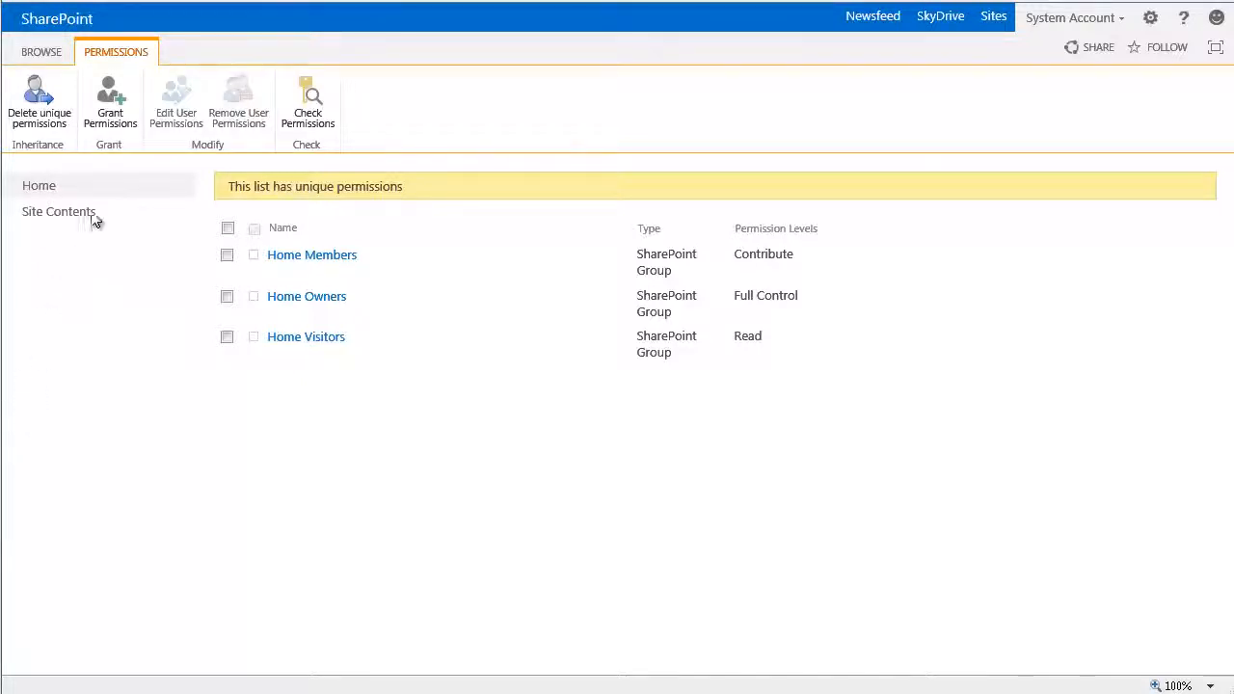
left_click(109, 100)
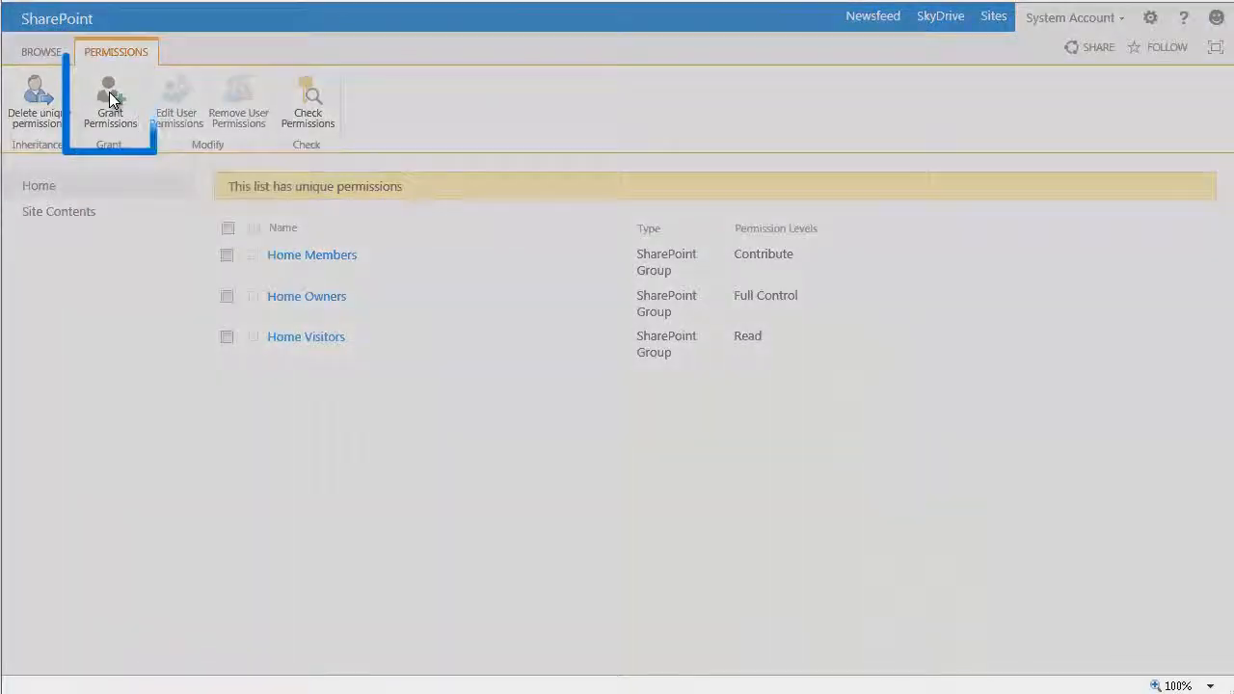
left_click(108, 100)
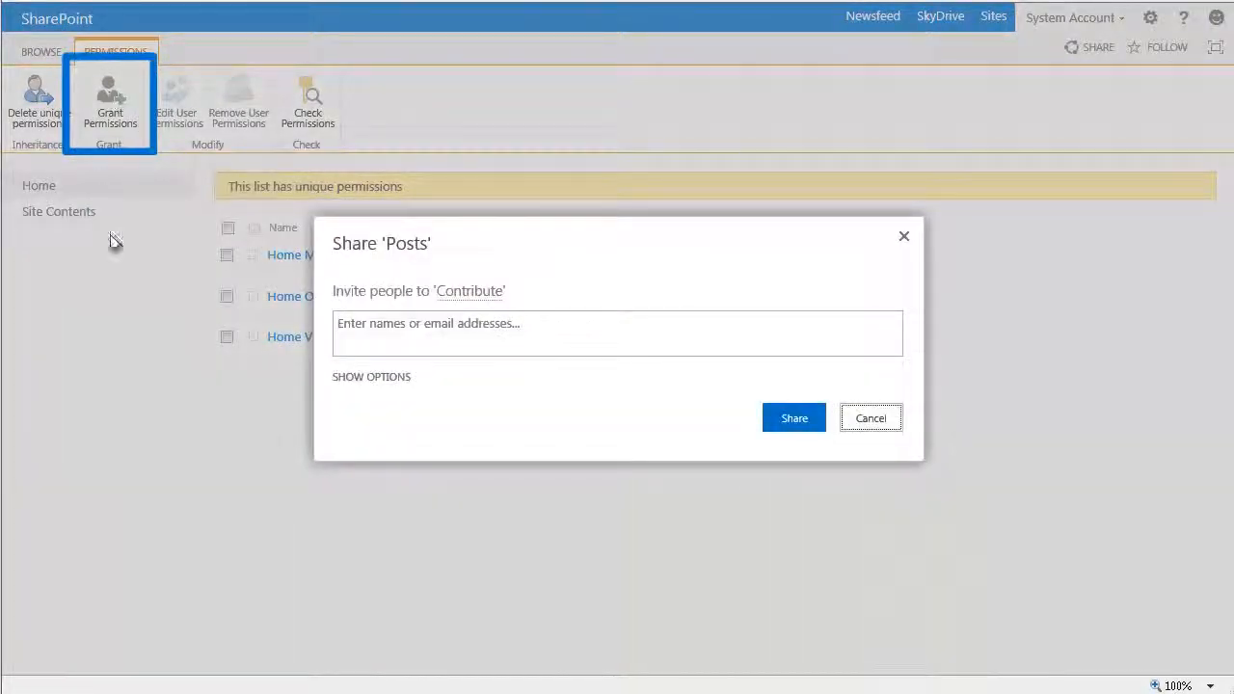
type("eduard Dell x")
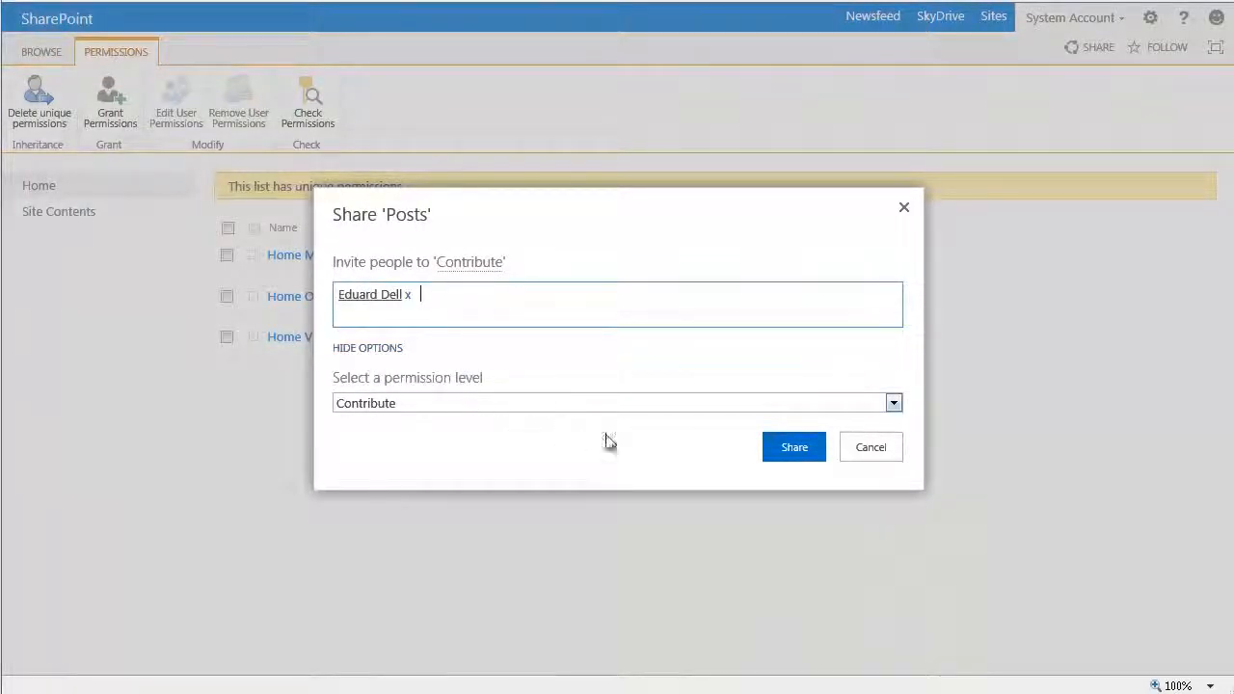
left_click(891, 402)
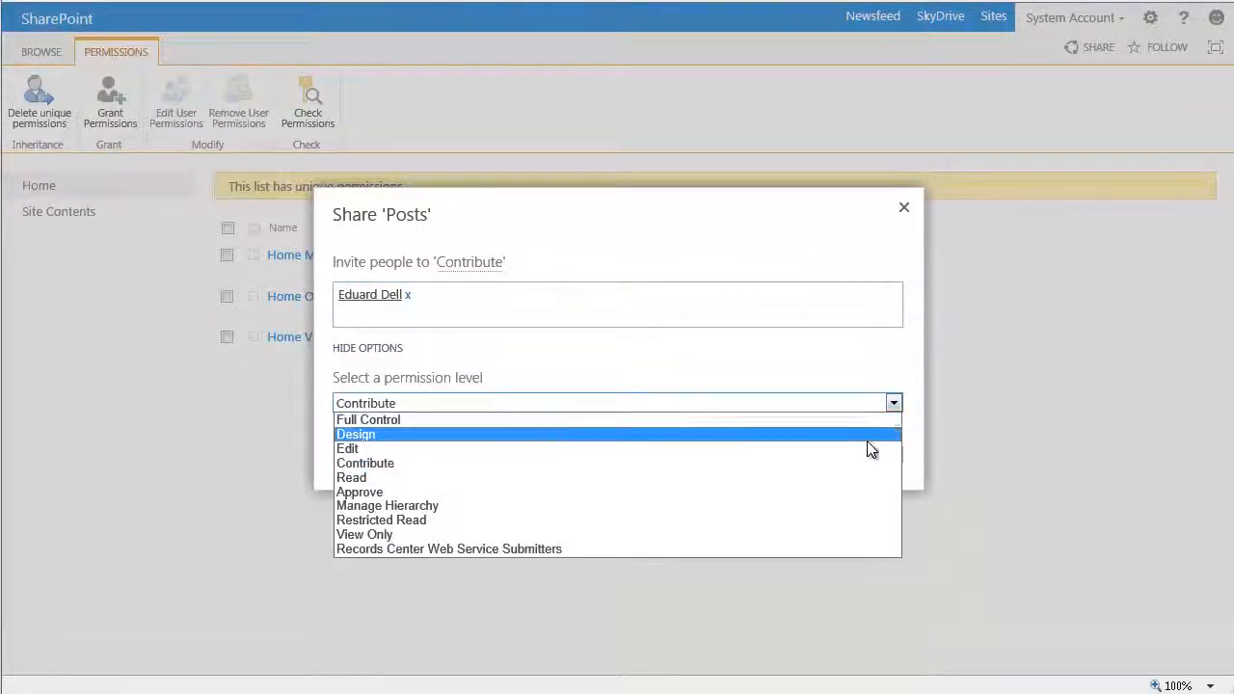
left_click(358, 492)
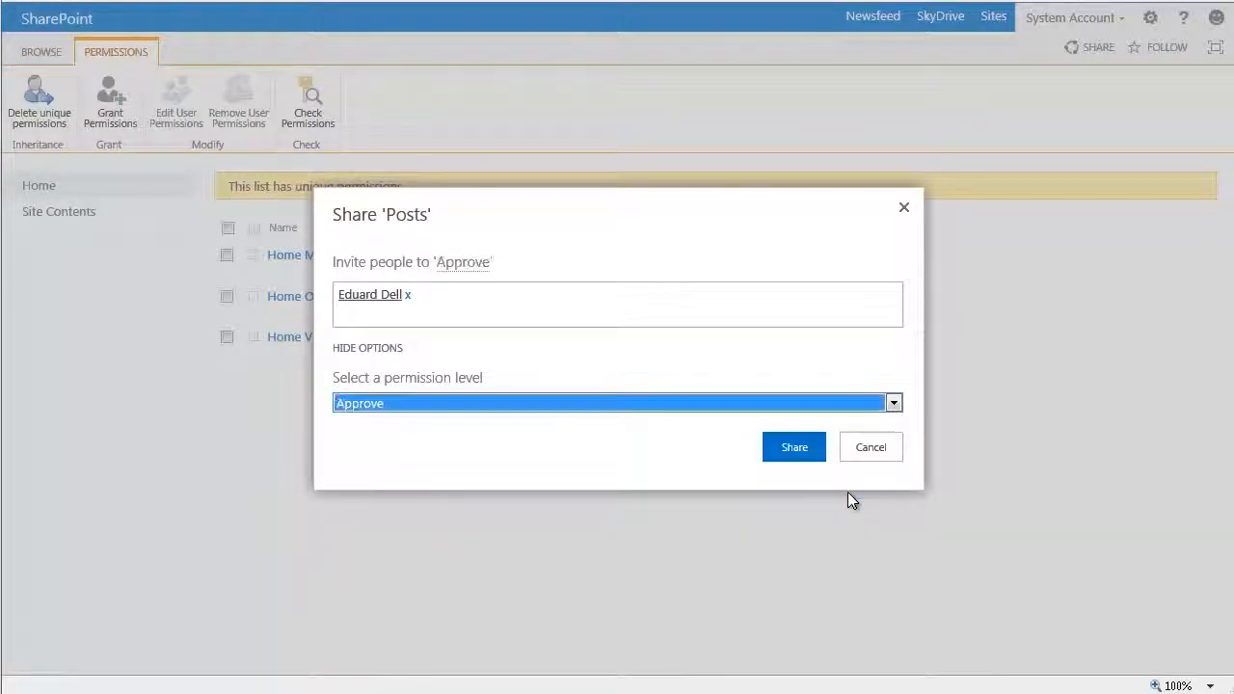